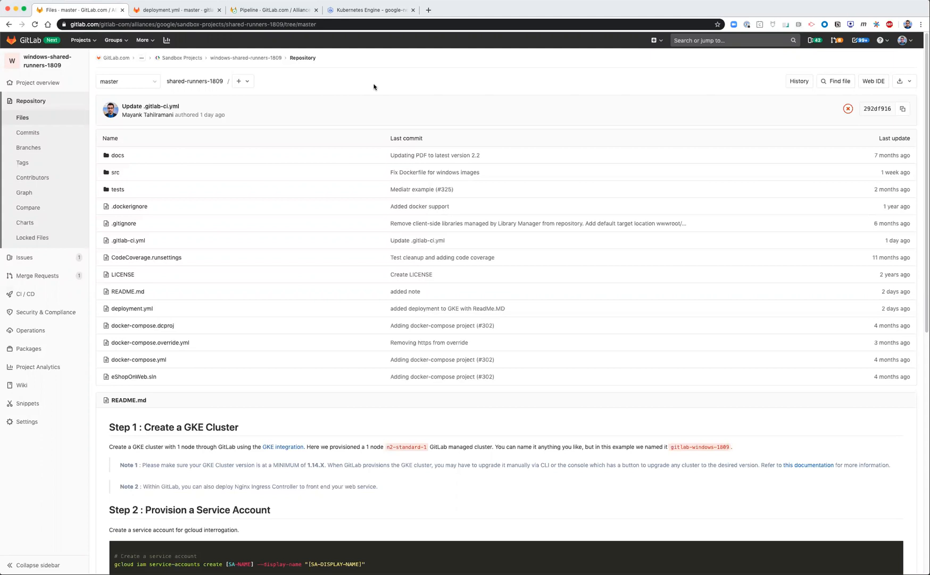
pyautogui.moveTo(368, 138)
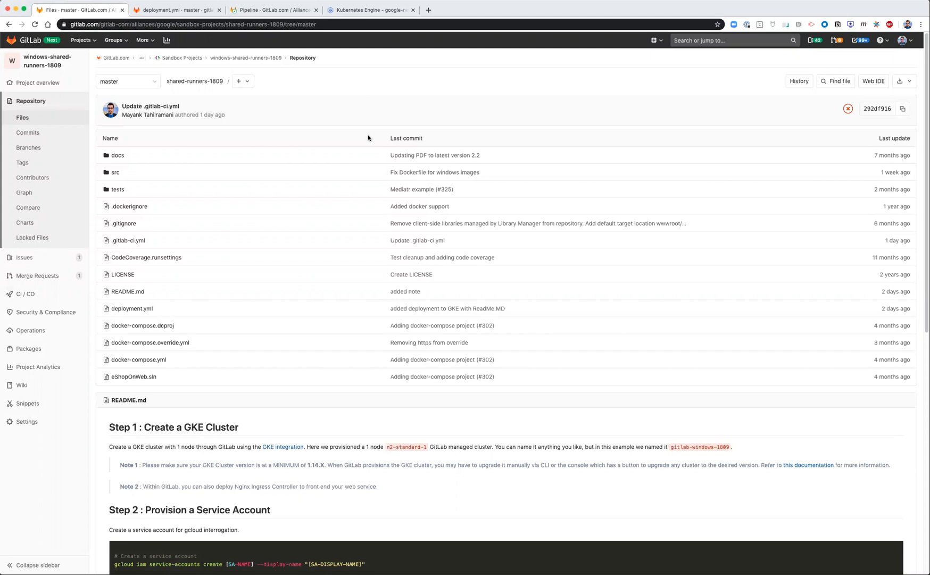
# Read down the README's GKE setup steps, then view the Google Cloud Kubernetes clusters list
pyautogui.scroll(-3)
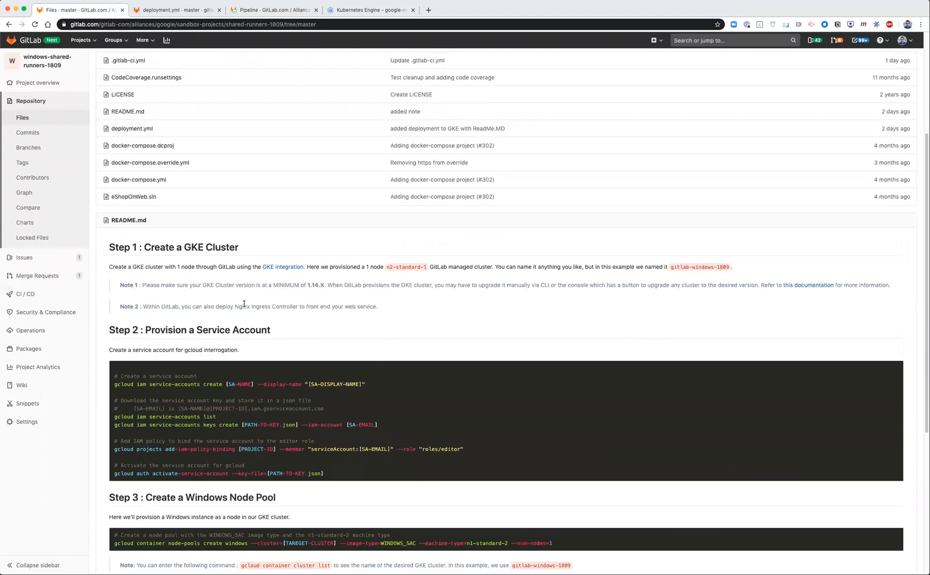
pyautogui.scroll(-3)
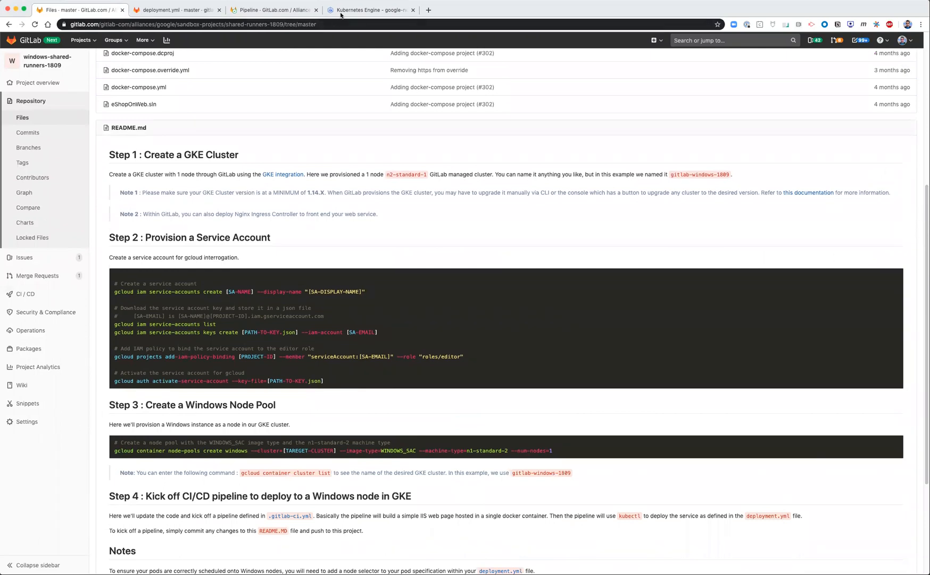
pyautogui.click(371, 9)
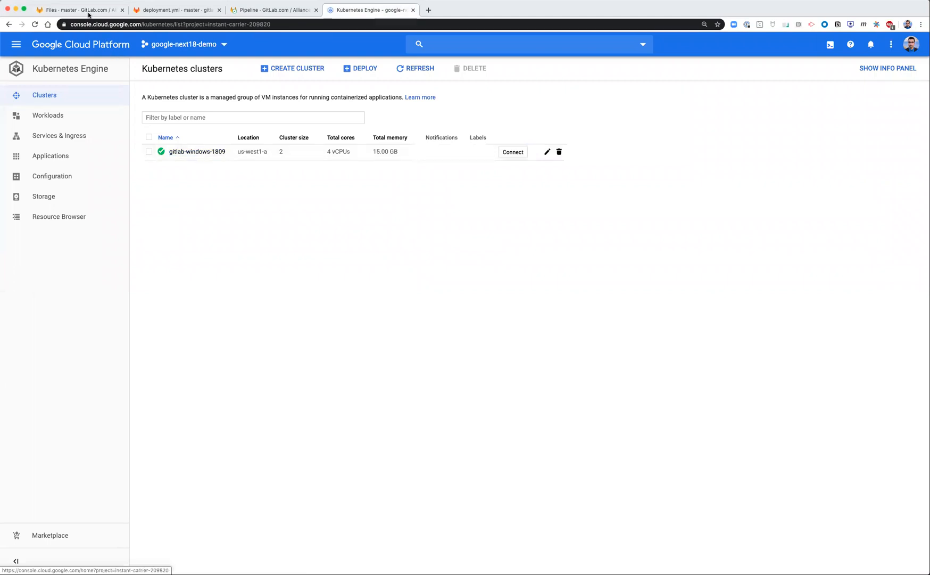
# View the project's Kubernetes page via Operations > Kubernetes, then the gitlab-windows-1809 cluster details in Google Cloud
pyautogui.click(80, 9)
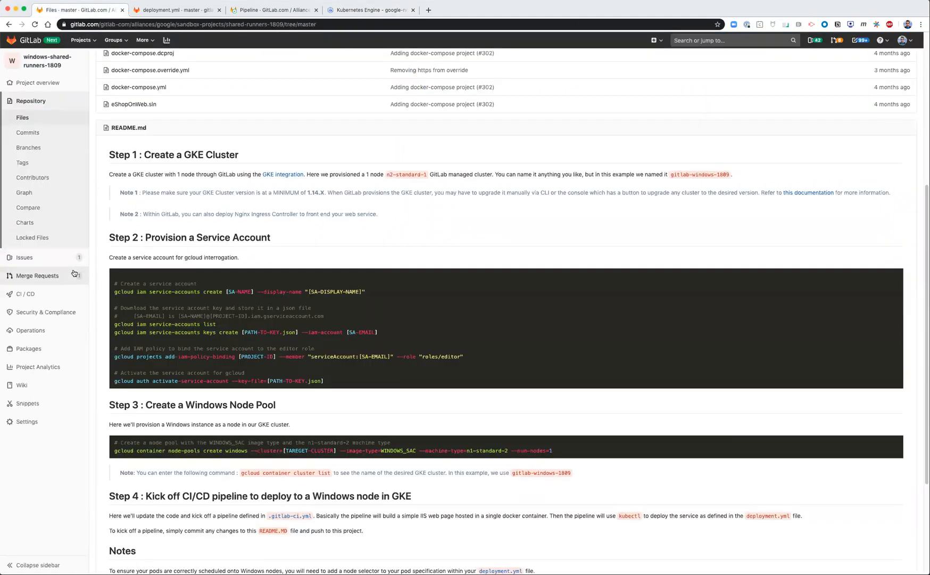
pyautogui.click(30, 330)
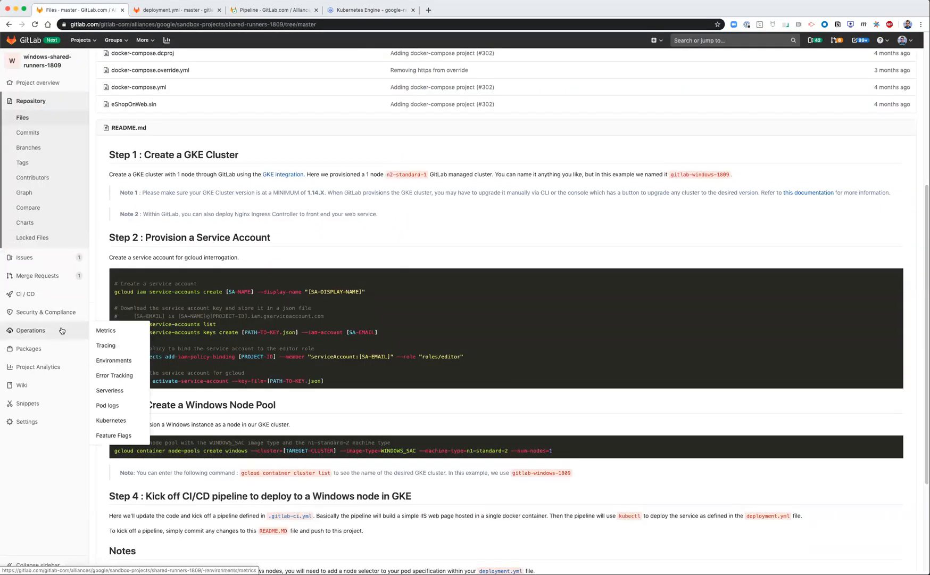
pyautogui.click(111, 420)
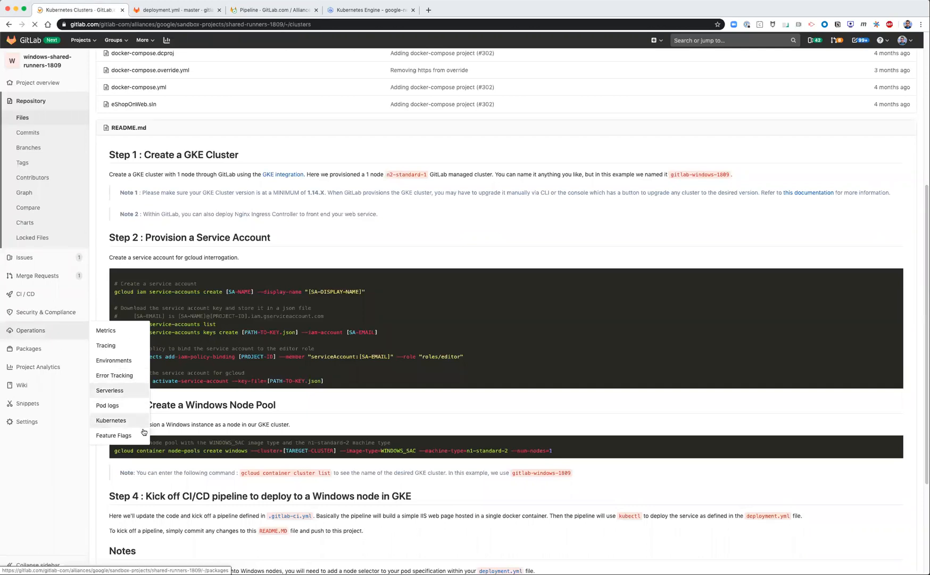
pyautogui.click(110, 420)
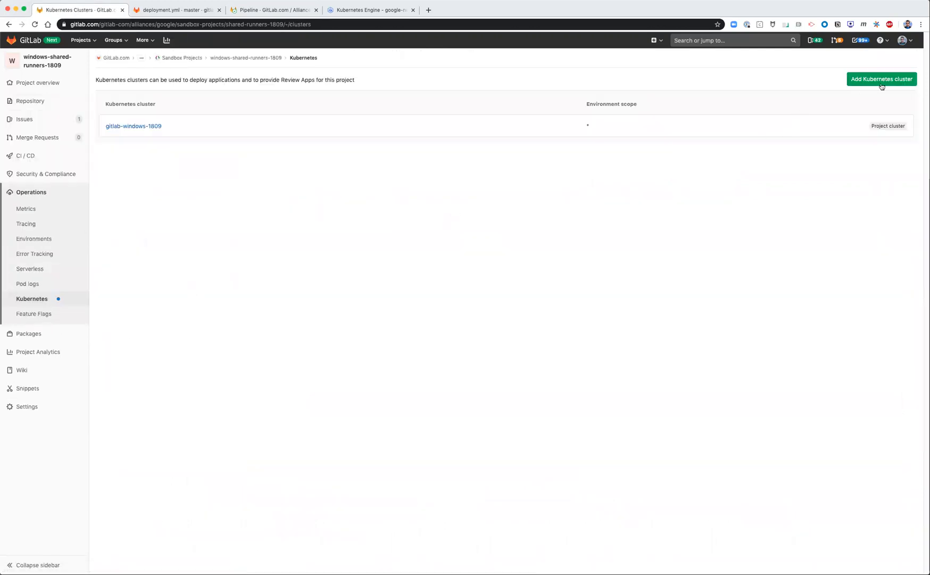
pyautogui.click(880, 79)
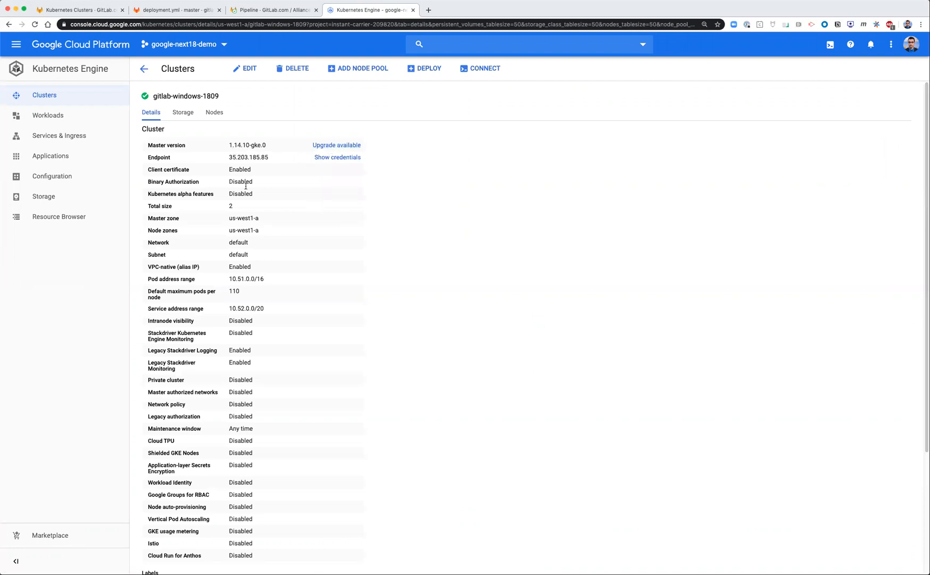
# Review the default-pool and windows node pools, then return to GitLab's Kubernetes clusters page
pyautogui.scroll(-3)
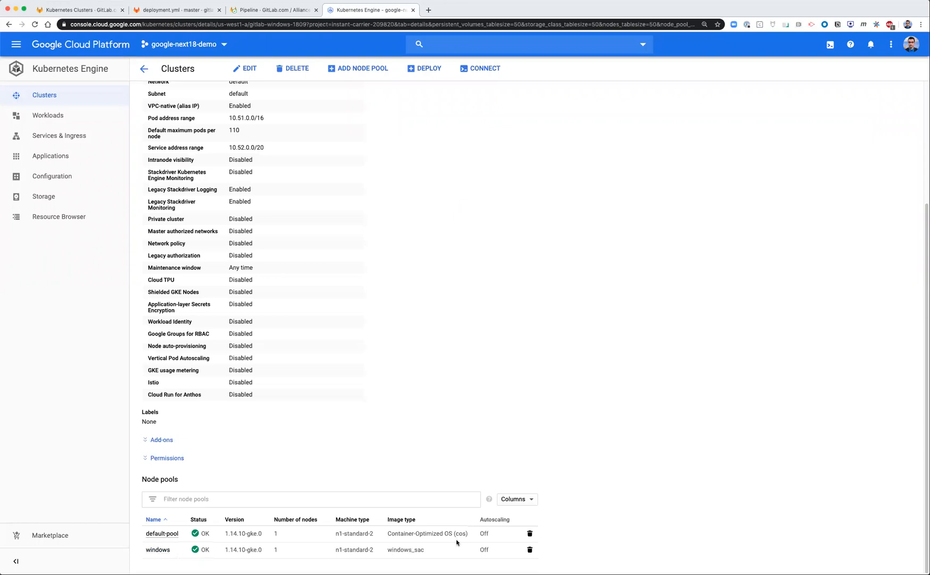
pyautogui.moveTo(229, 540)
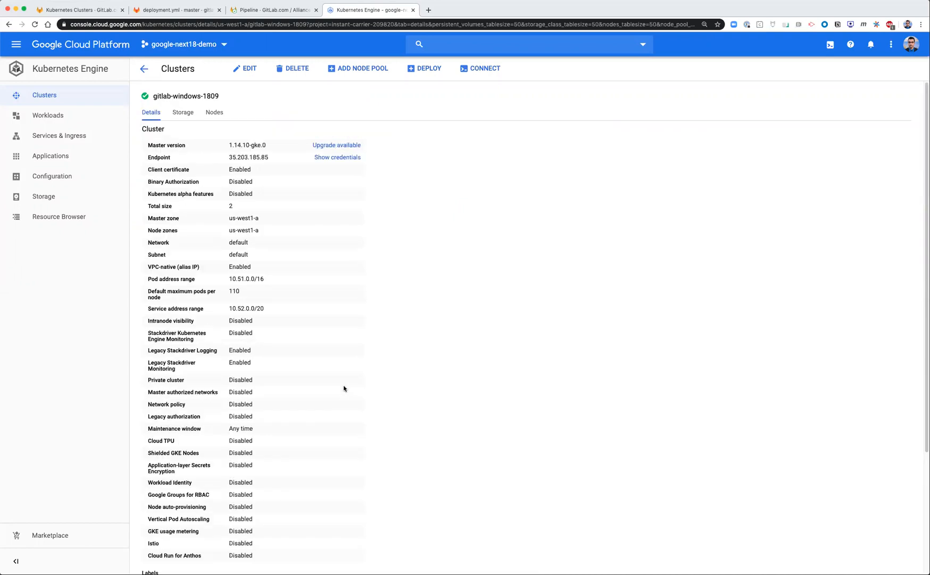
pyautogui.scroll(-3)
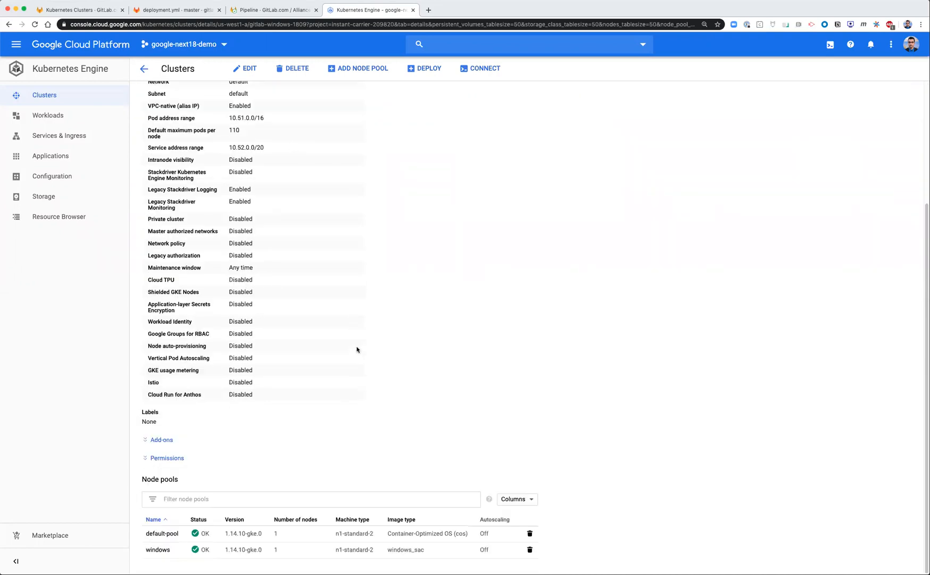
pyautogui.click(80, 9)
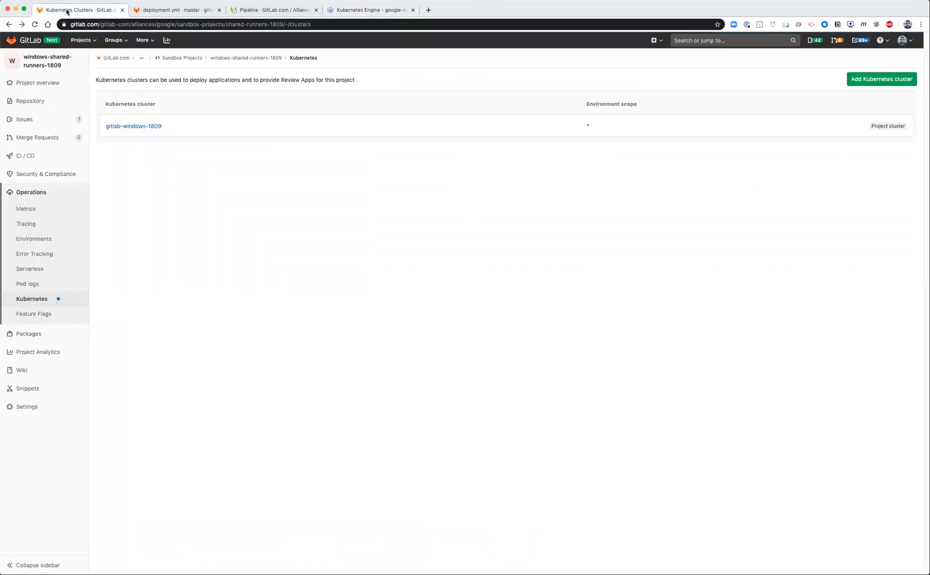
# Compare README Step 3's Windows node pool command against the windows pool in Google Cloud
pyautogui.click(175, 10)
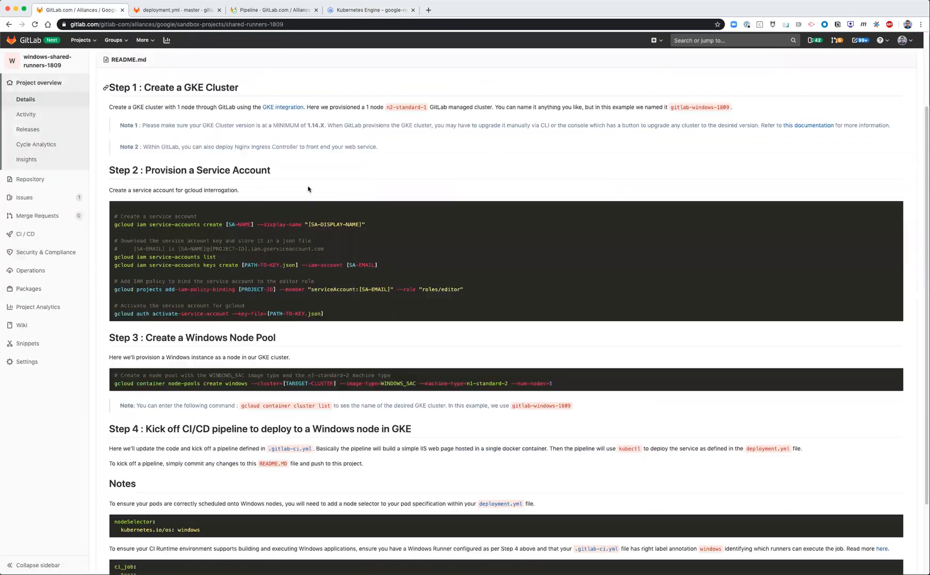
pyautogui.scroll(-3)
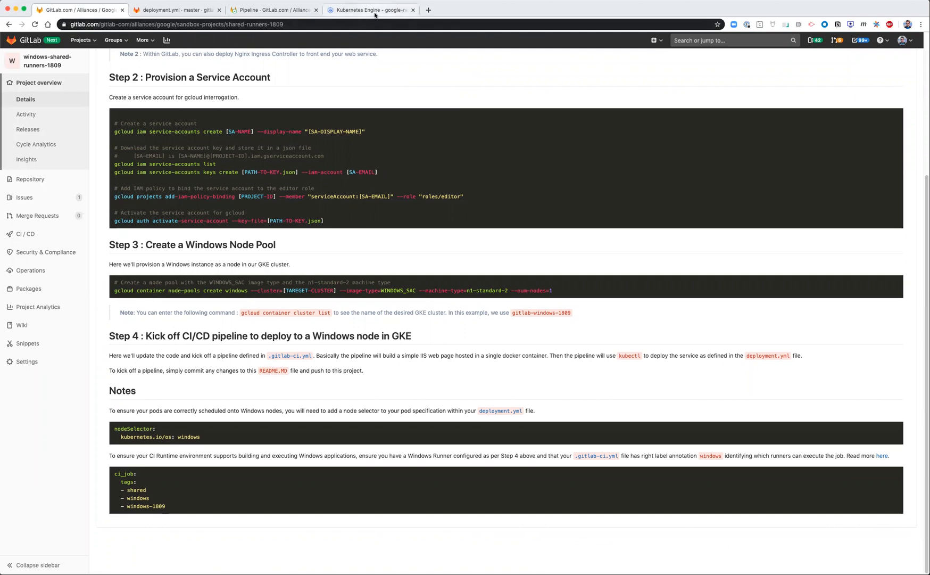
pyautogui.click(370, 10)
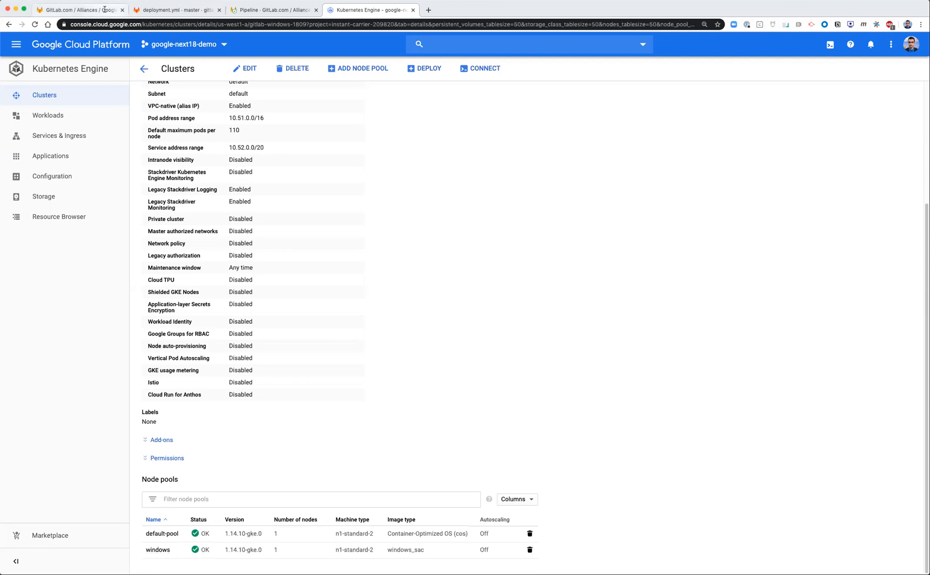
pyautogui.click(79, 10)
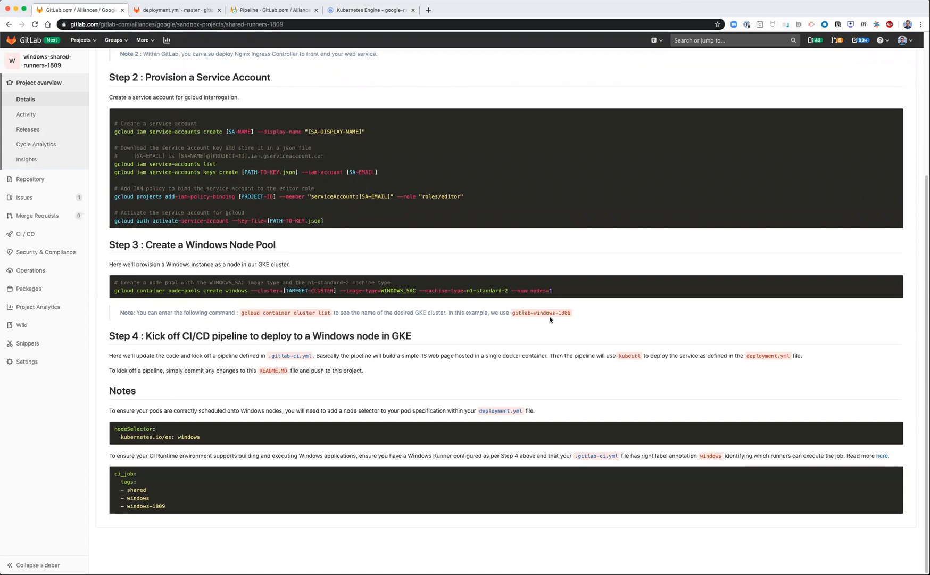
pyautogui.moveTo(390, 343)
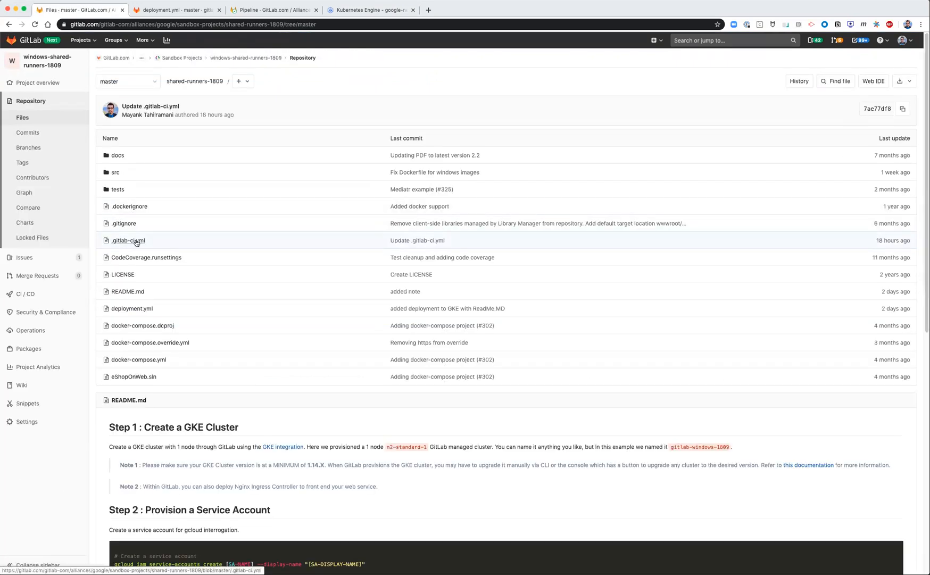
pyautogui.click(128, 239)
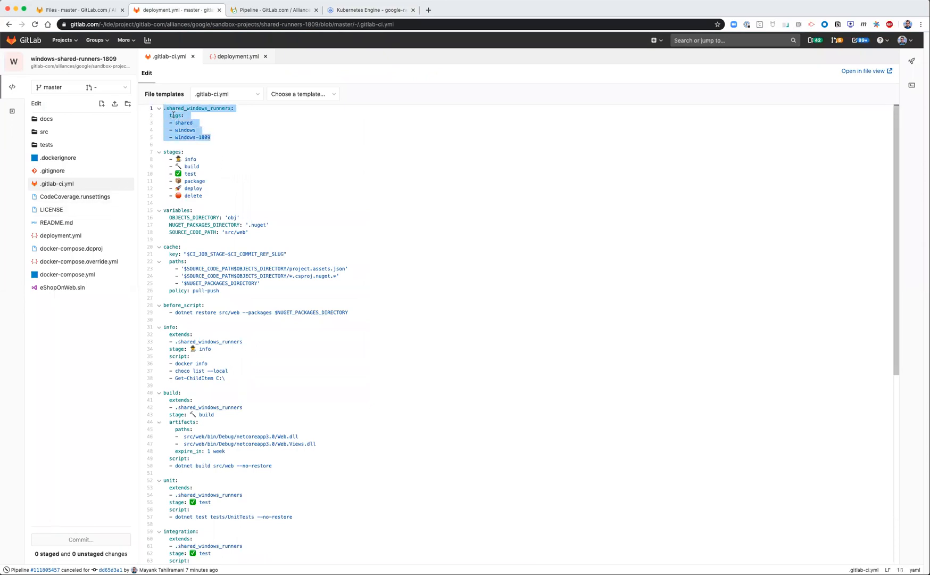
pyautogui.click(193, 123)
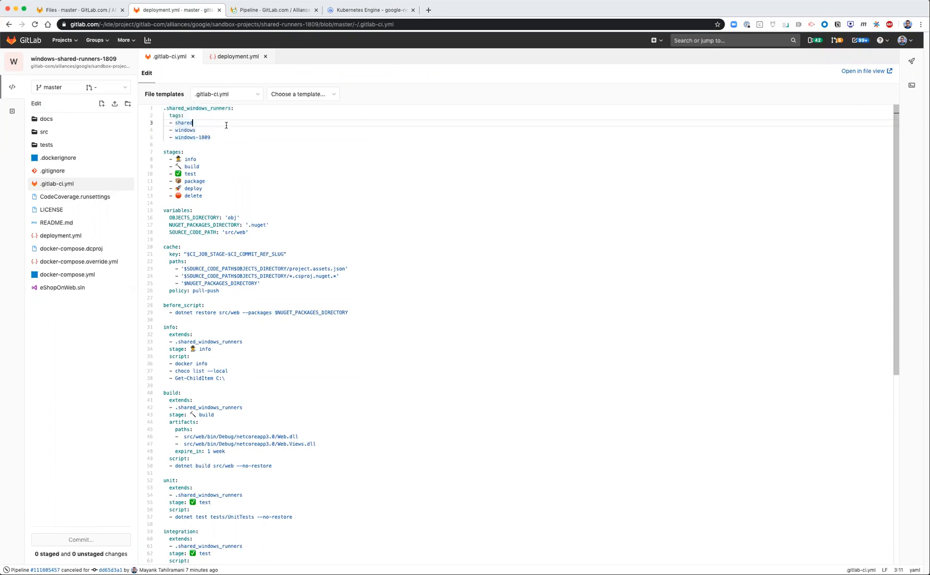
pyautogui.moveTo(194, 123); pyautogui.dragTo(210, 137)
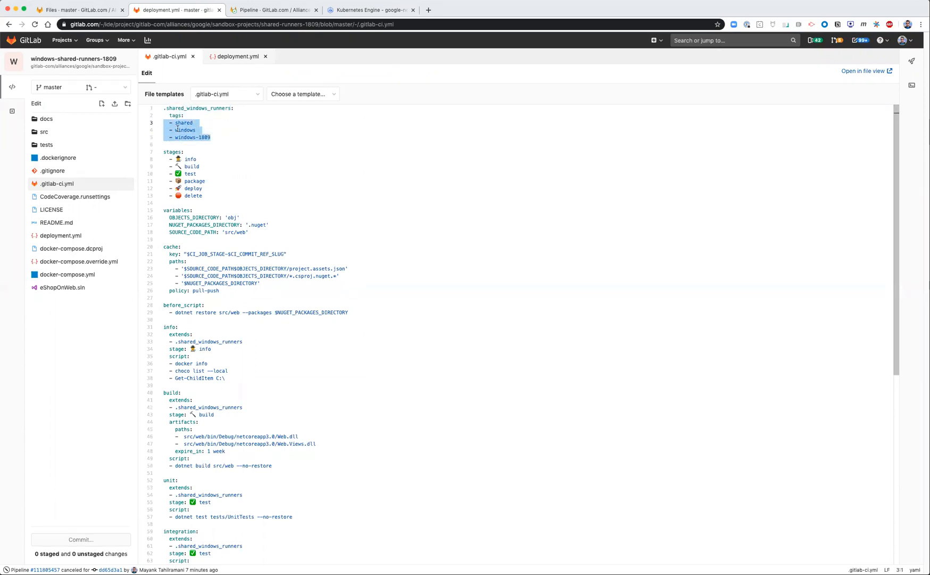
pyautogui.moveTo(221, 165)
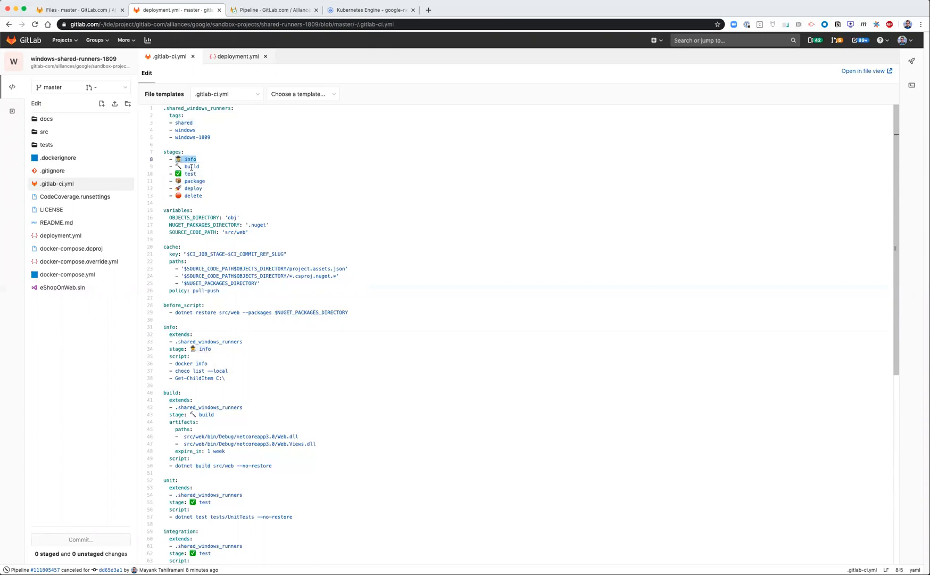
pyautogui.click(191, 166)
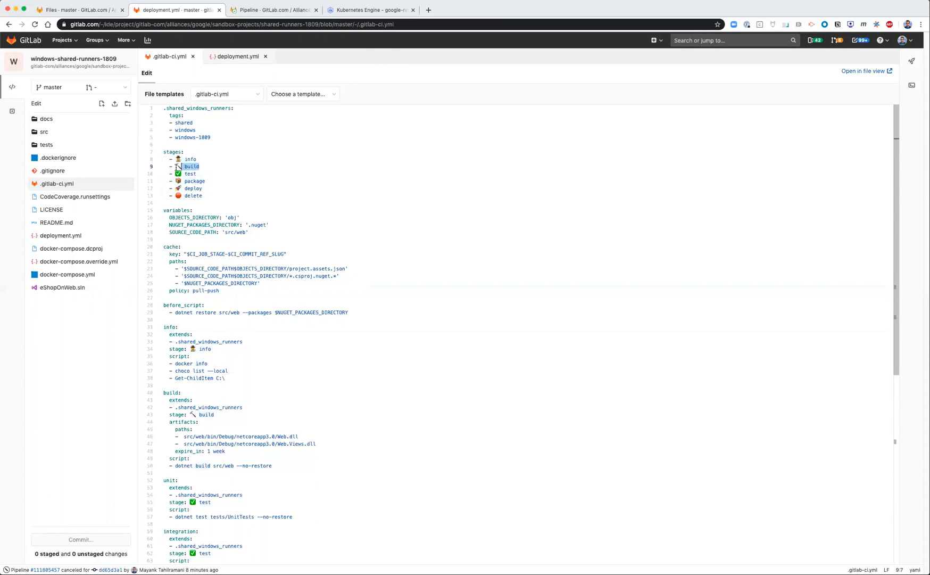
pyautogui.click(190, 173)
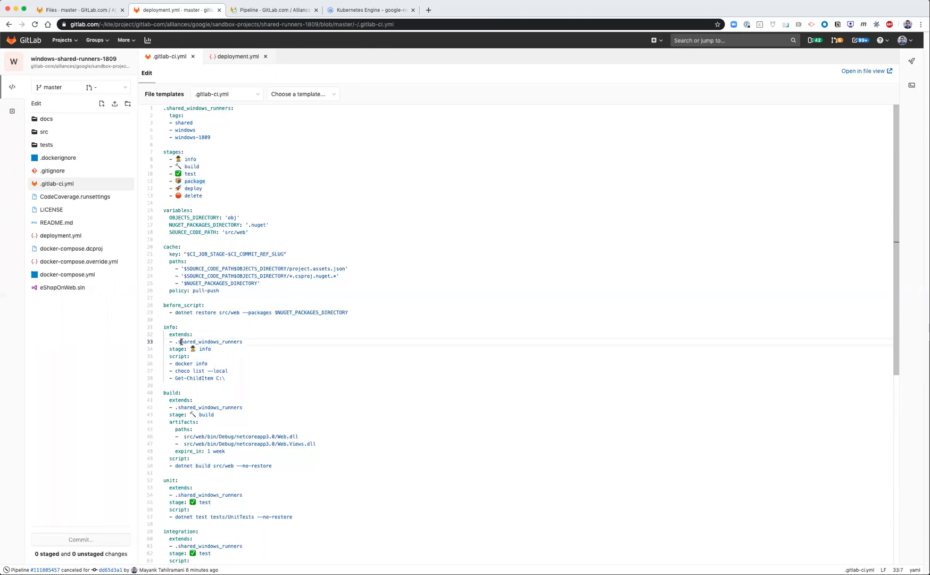
pyautogui.doubleClick(209, 341)
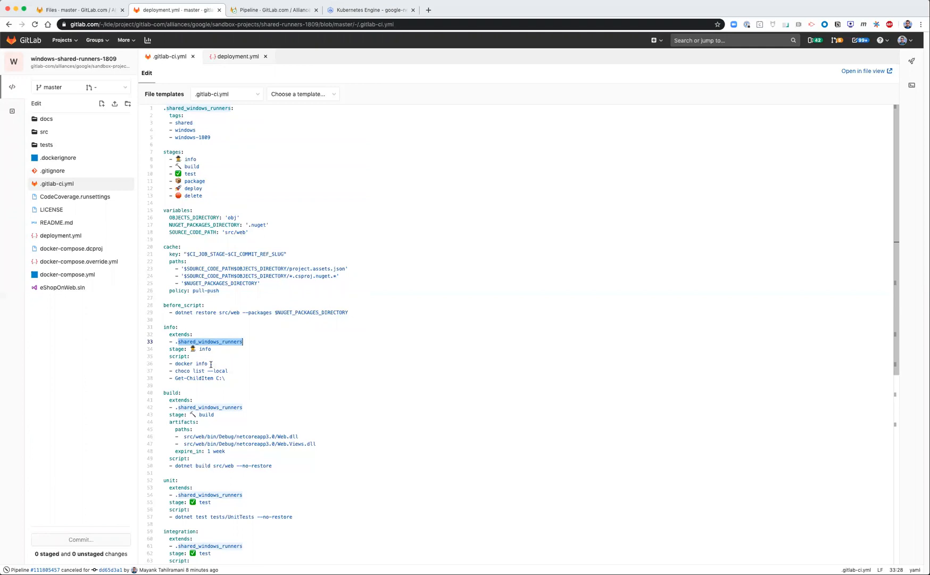
pyautogui.scroll(-3)
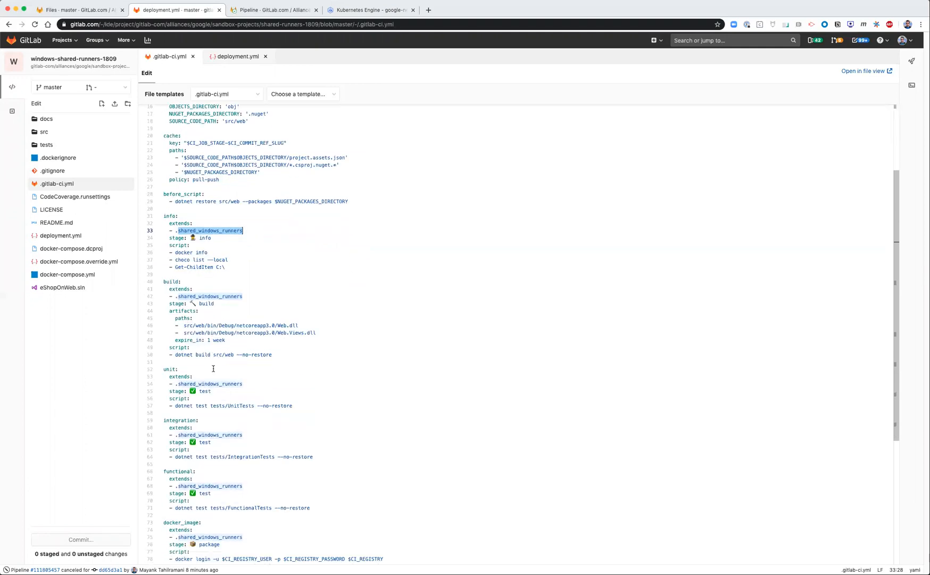
pyautogui.scroll(-3)
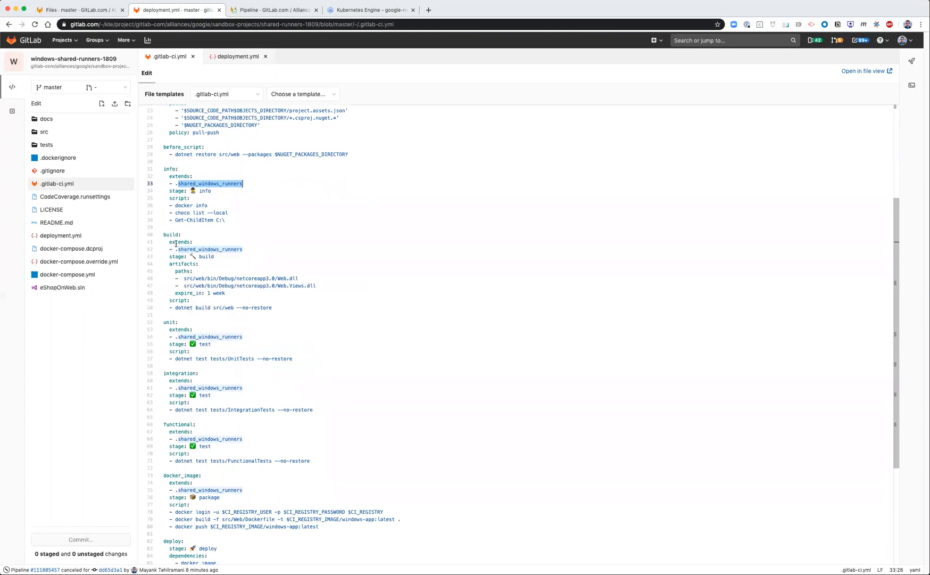
pyautogui.scroll(-3)
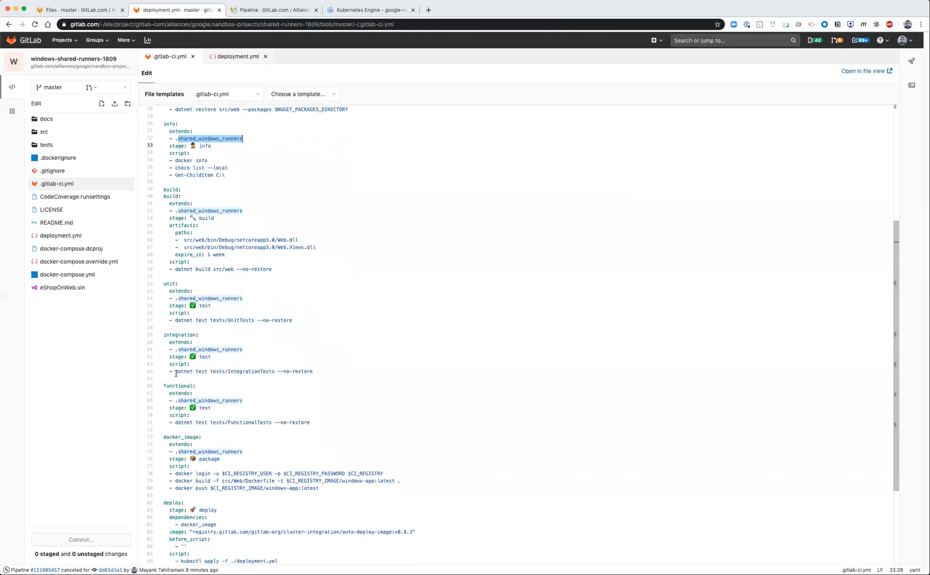
pyautogui.scroll(-3)
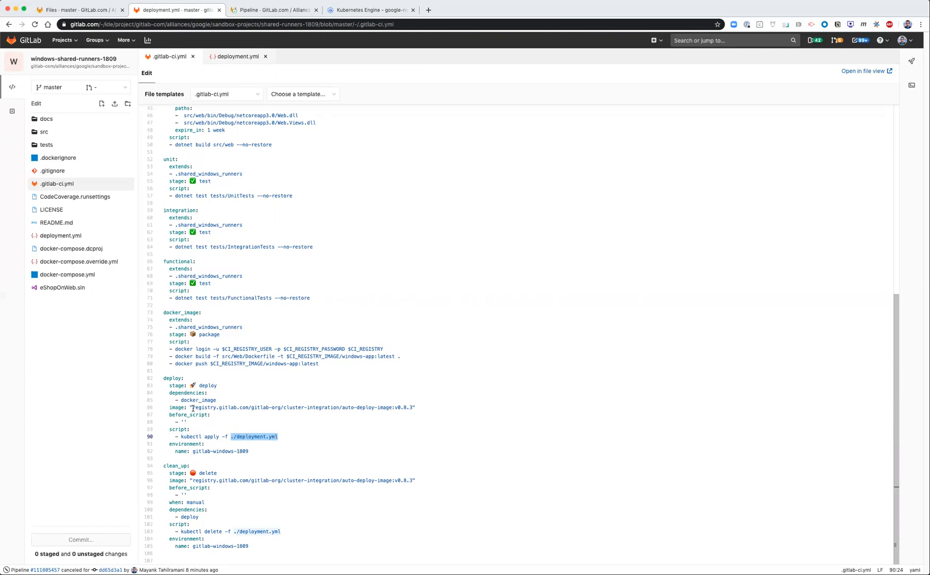
pyautogui.doubleClick(214, 407)
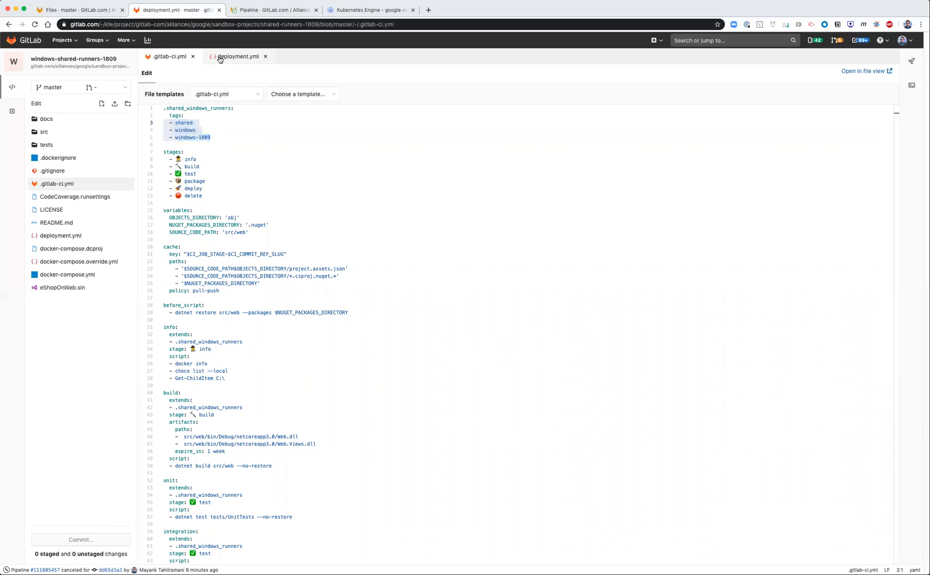
# Review deployment.yml's Windows nodeSelector alongside the GKE cluster and pipeline pages, then go to Pipelines
pyautogui.click(237, 56)
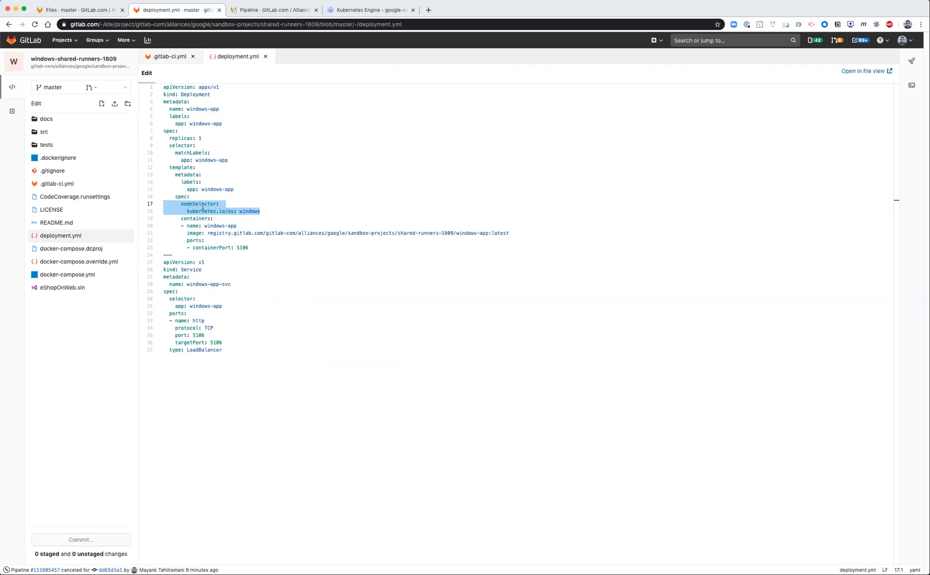
pyautogui.moveTo(243, 212)
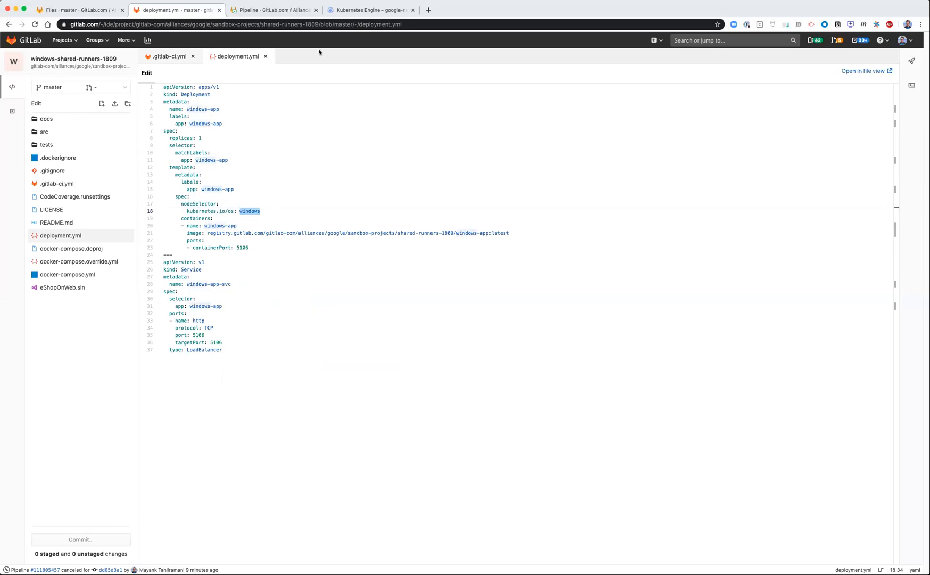
pyautogui.click(368, 9)
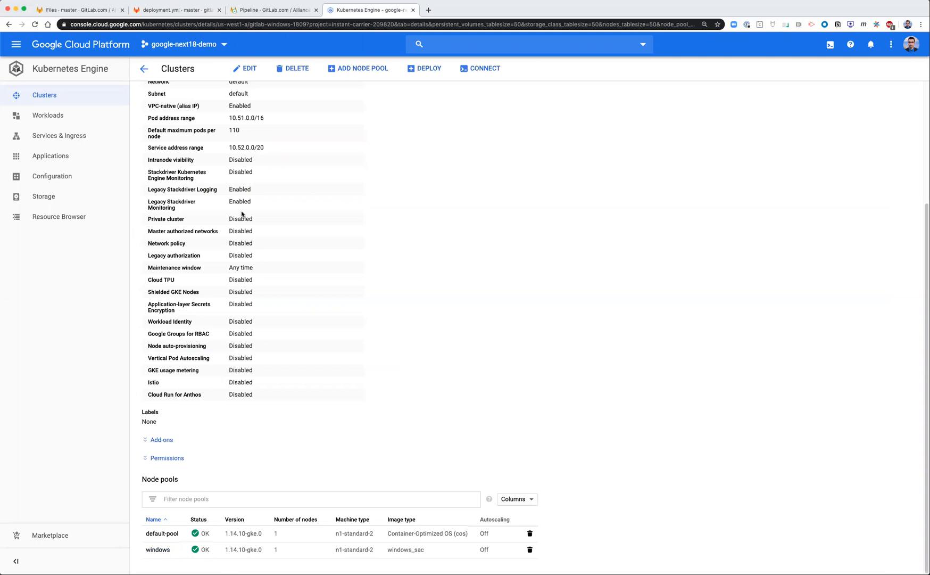
pyautogui.click(274, 9)
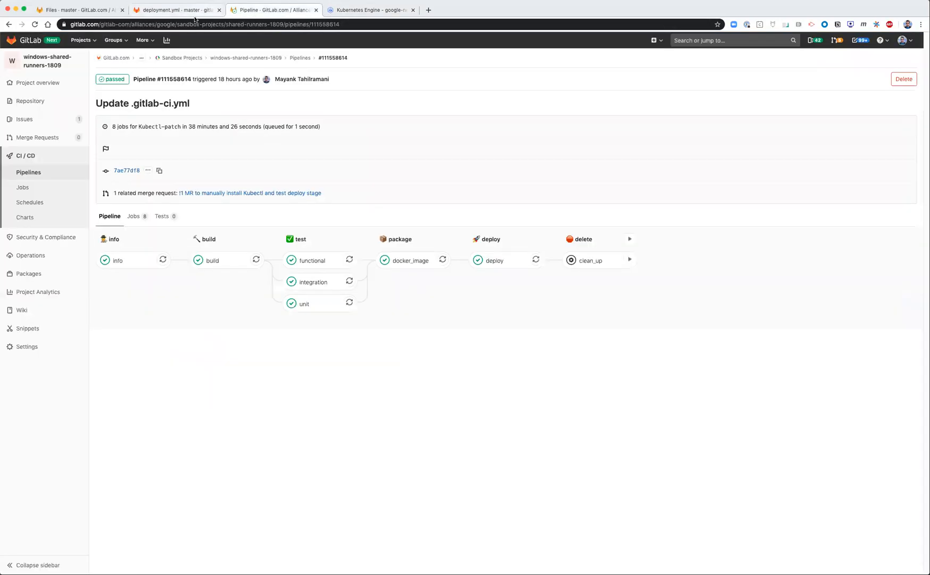
pyautogui.click(176, 10)
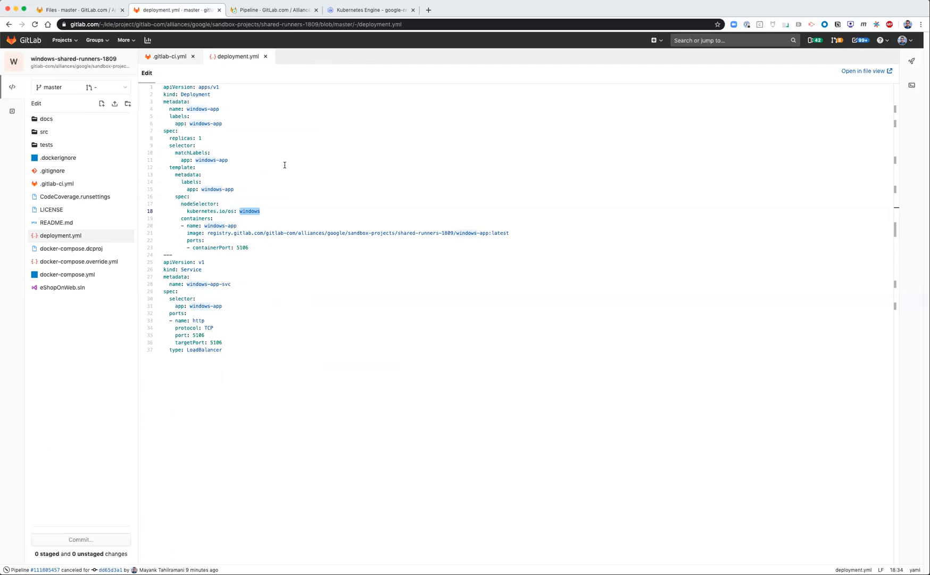
pyautogui.moveTo(297, 123)
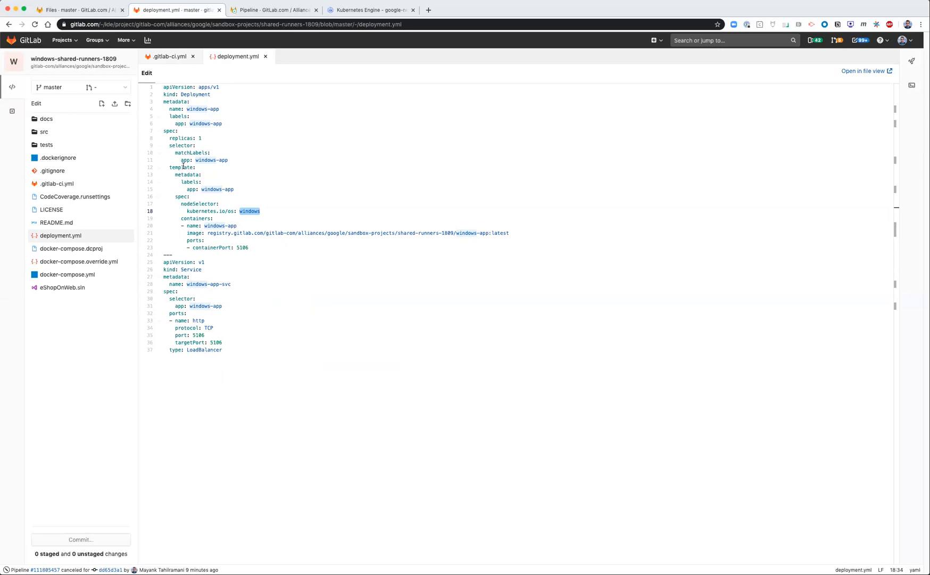
pyautogui.moveTo(166, 61)
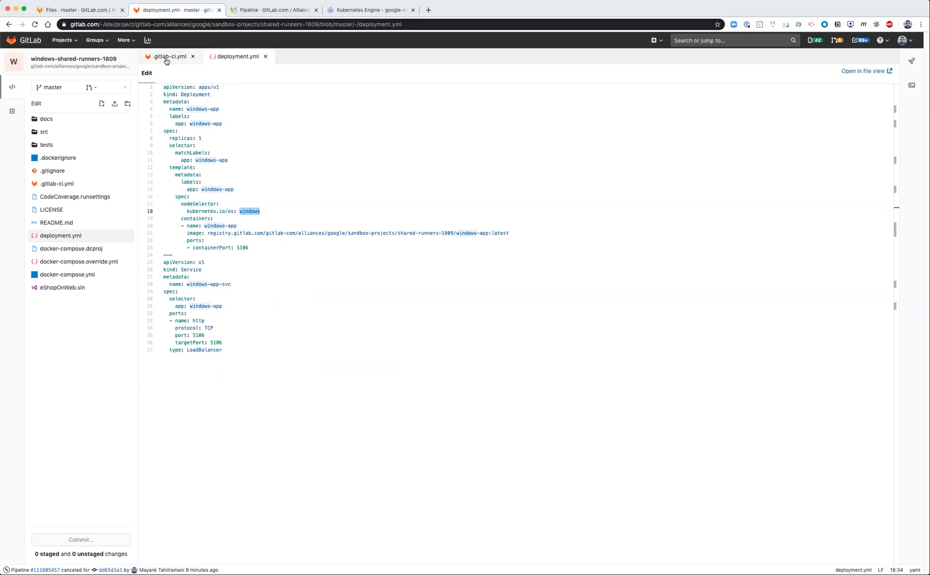
pyautogui.click(80, 9)
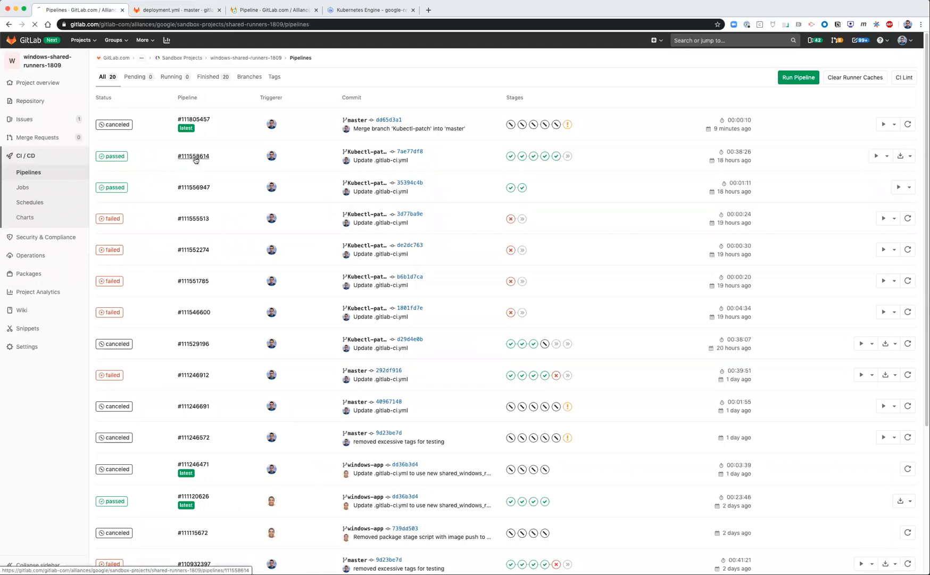
# View passed pipeline #111558614, then the Google Cloud Workloads list showing windows-app
pyautogui.click(192, 155)
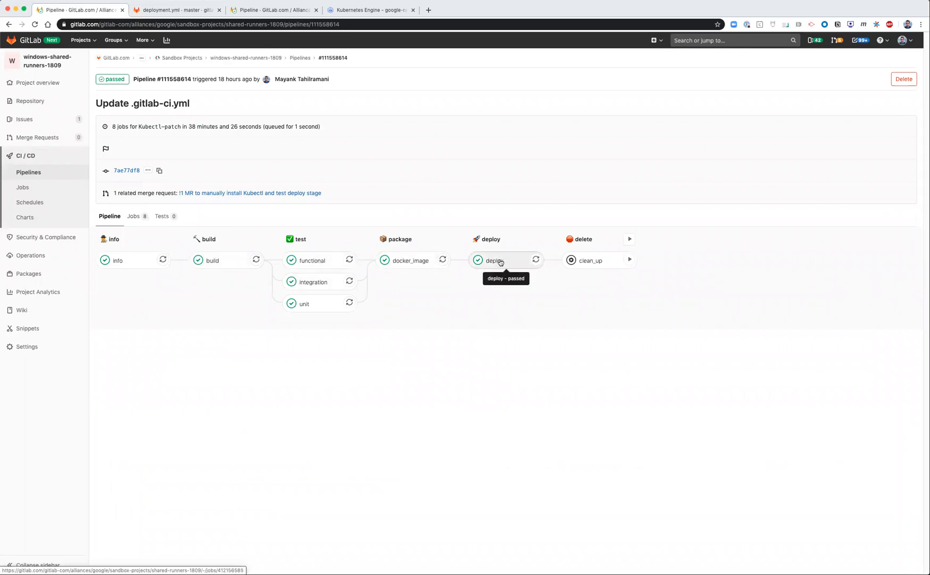
pyautogui.moveTo(564, 251)
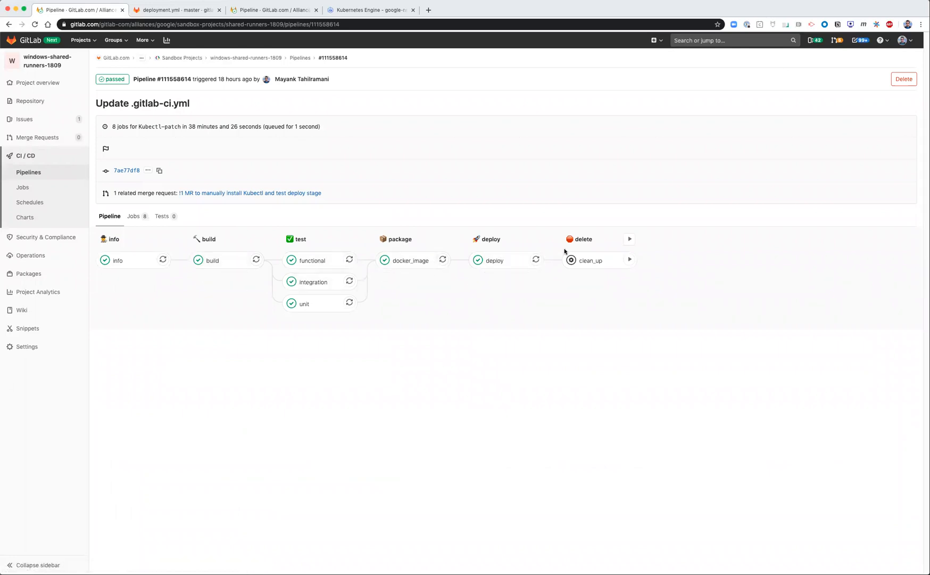
pyautogui.click(372, 9)
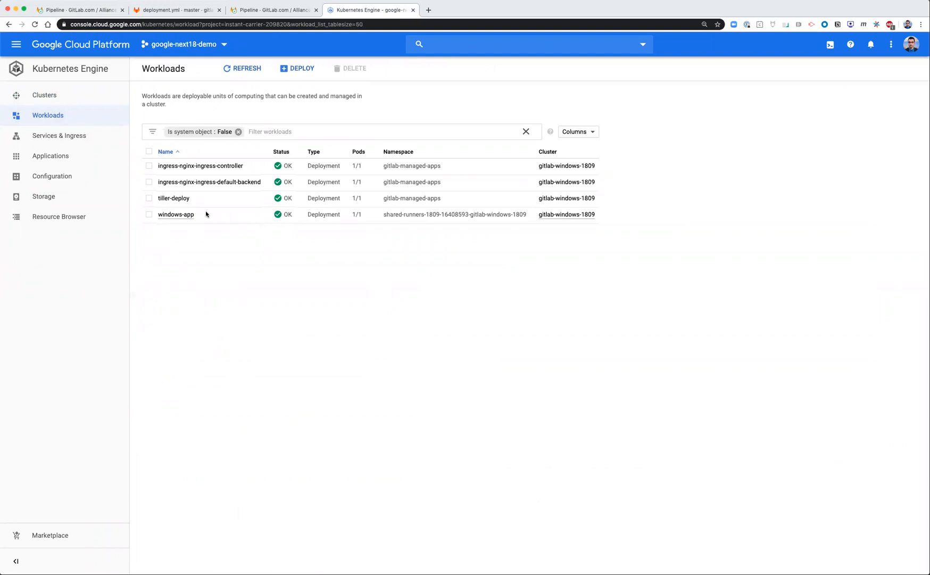
# Recheck the windows-app deployment name in deployment.yml, then return to pipeline #111558614
pyautogui.click(176, 10)
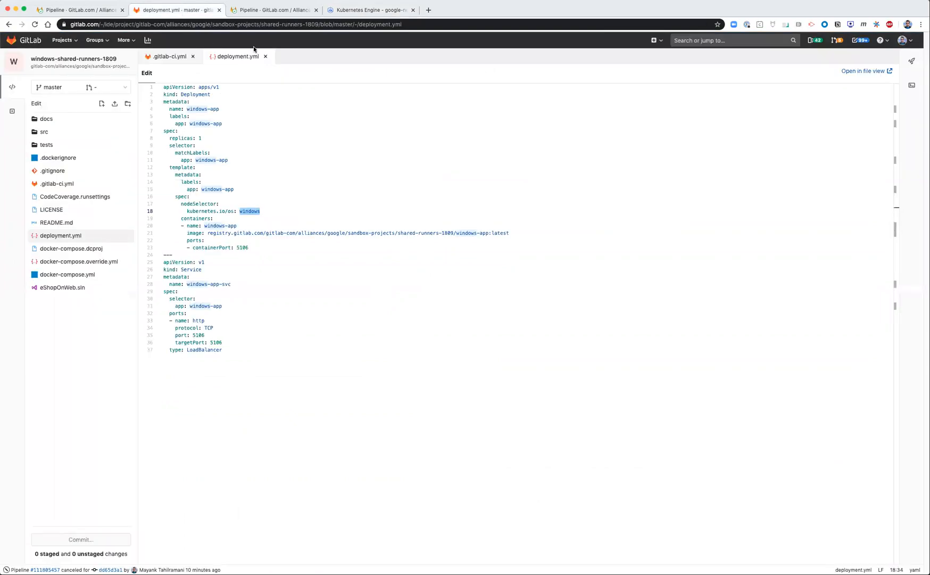
pyautogui.doubleClick(202, 109)
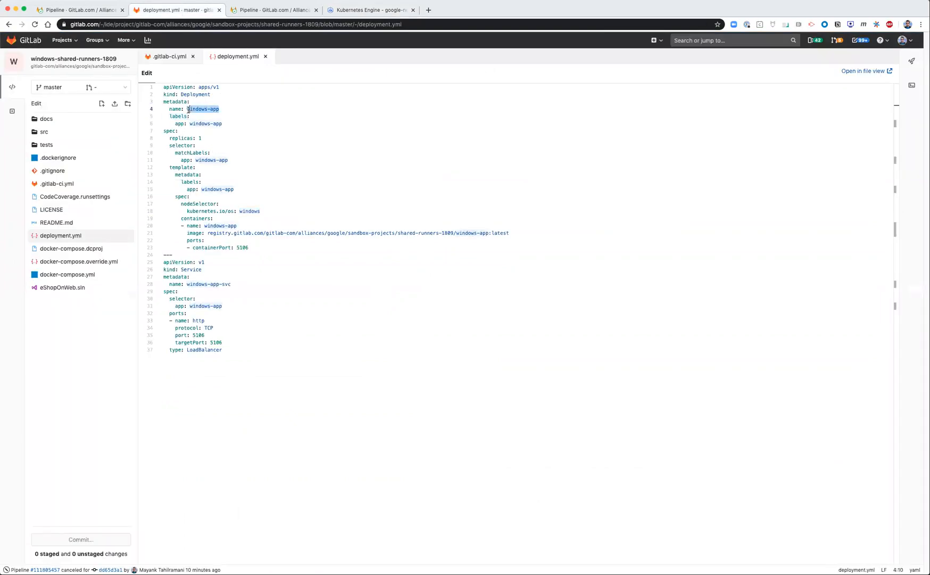
pyautogui.click(371, 10)
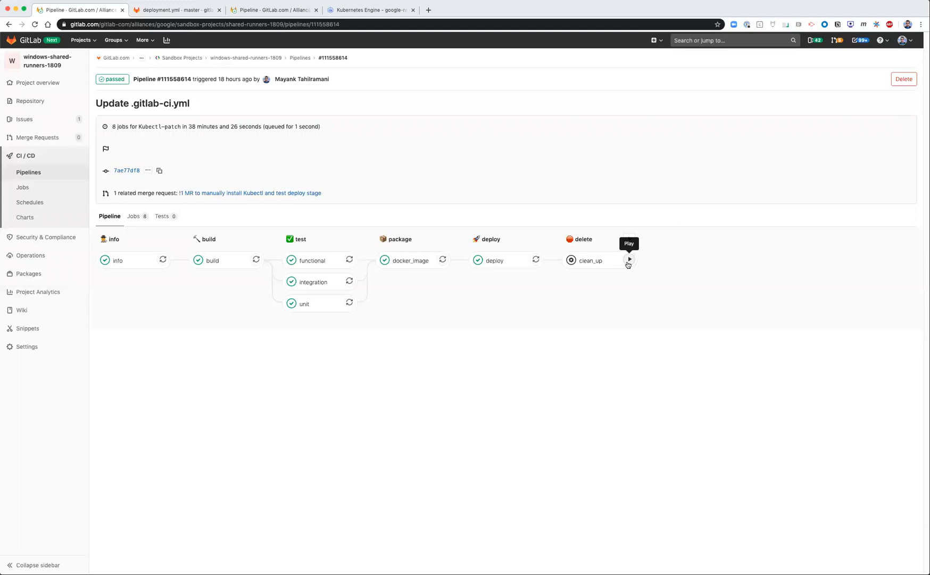
pyautogui.moveTo(630, 265)
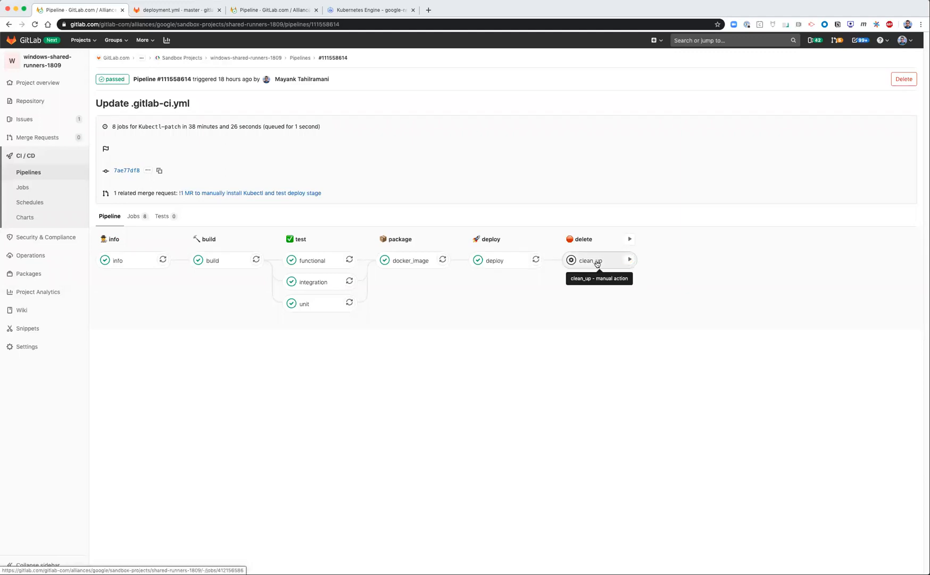
# Start the manual clean_up job #412156586 under the pipeline's delete stage
pyautogui.click(590, 261)
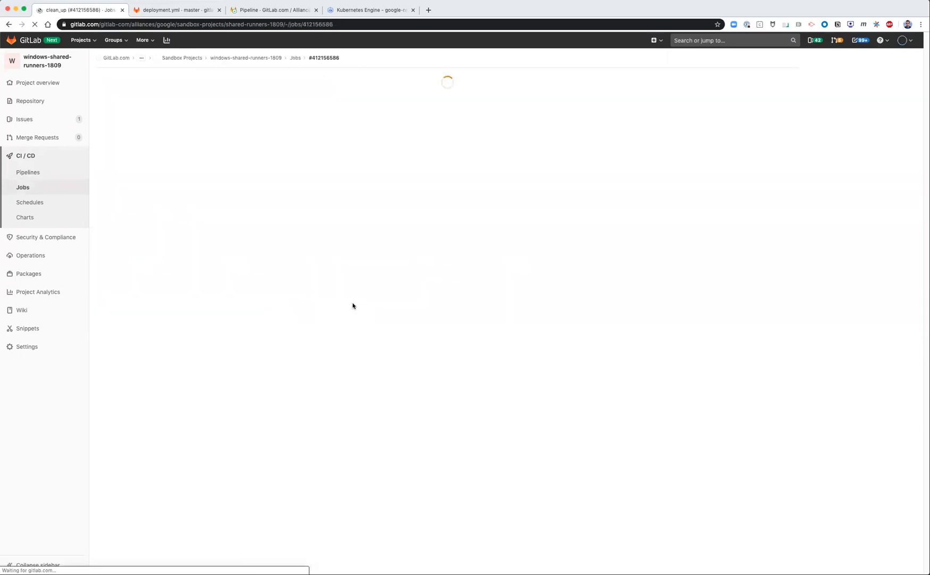